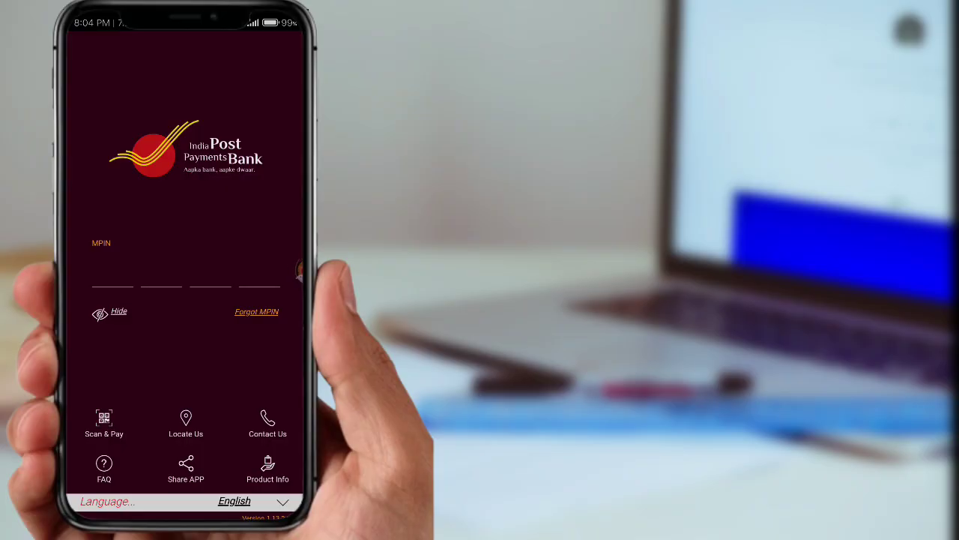
# Focus the first MPIN box on the IPPB login screen to bring up the numeric keypad
pyautogui.click(112, 281)
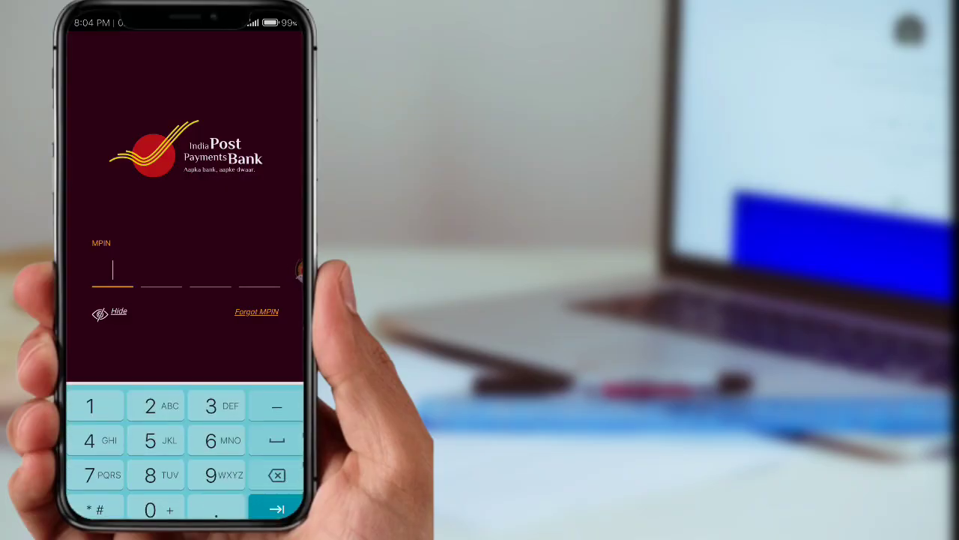